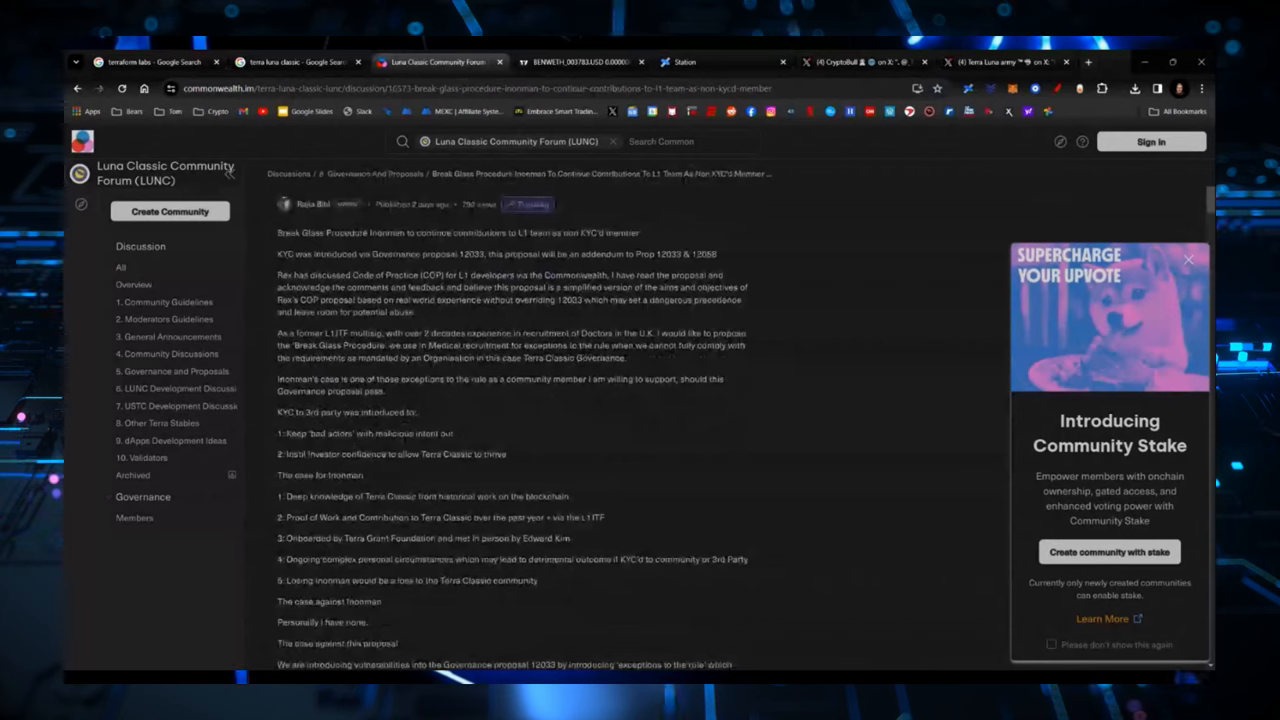
# - Scroll the Reinstate 5% Commission for Validators proposal down to its vote tally
pyautogui.scroll(3)
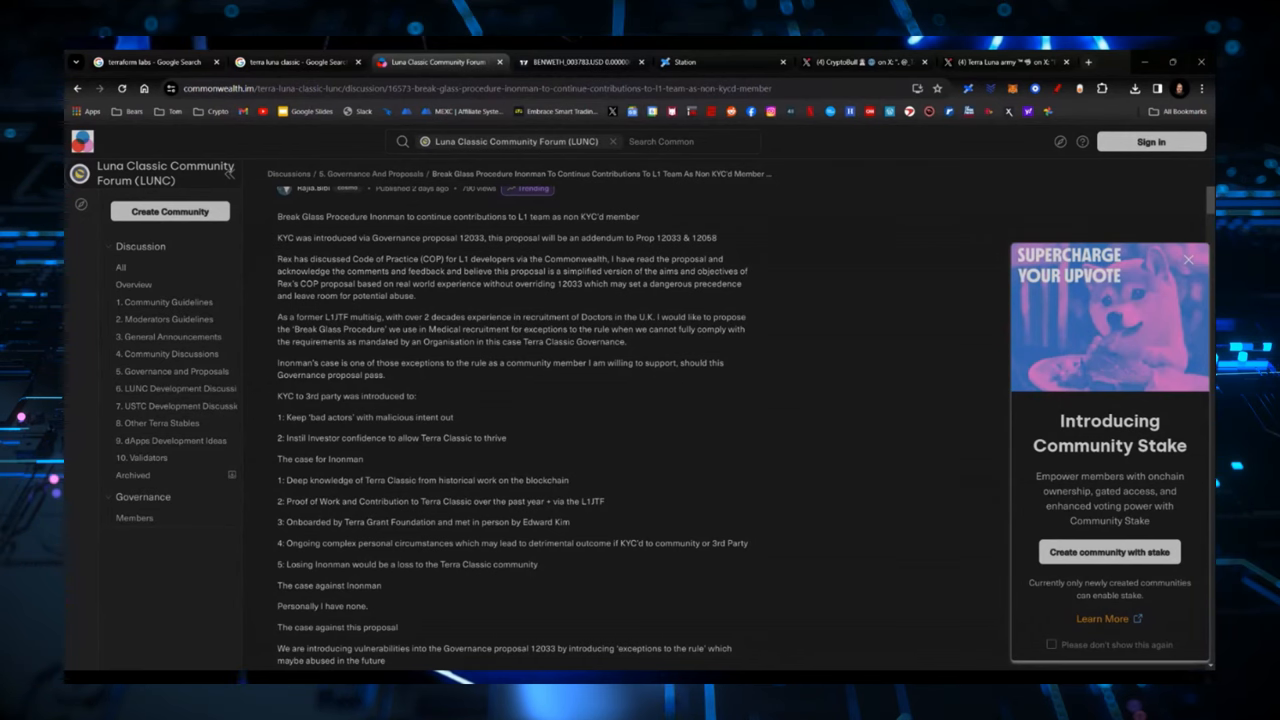
pyautogui.scroll(-3)
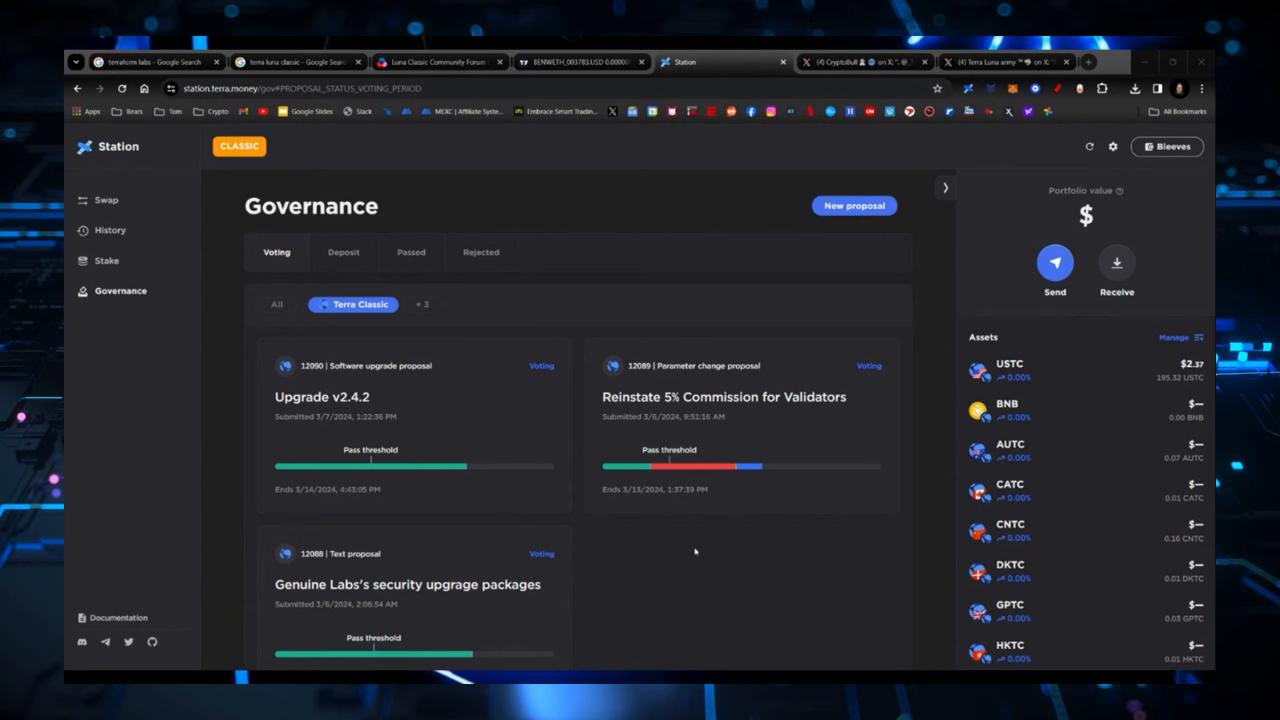
pyautogui.moveTo(776, 424)
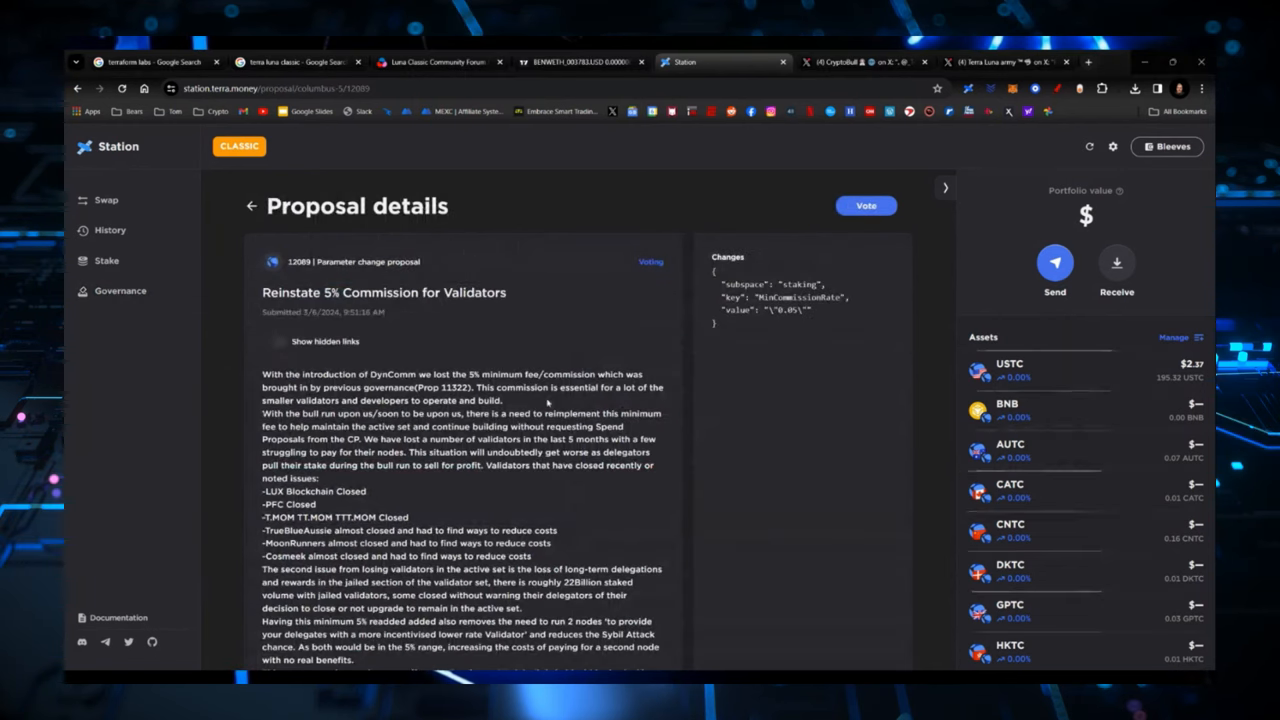
pyautogui.scroll(-3)
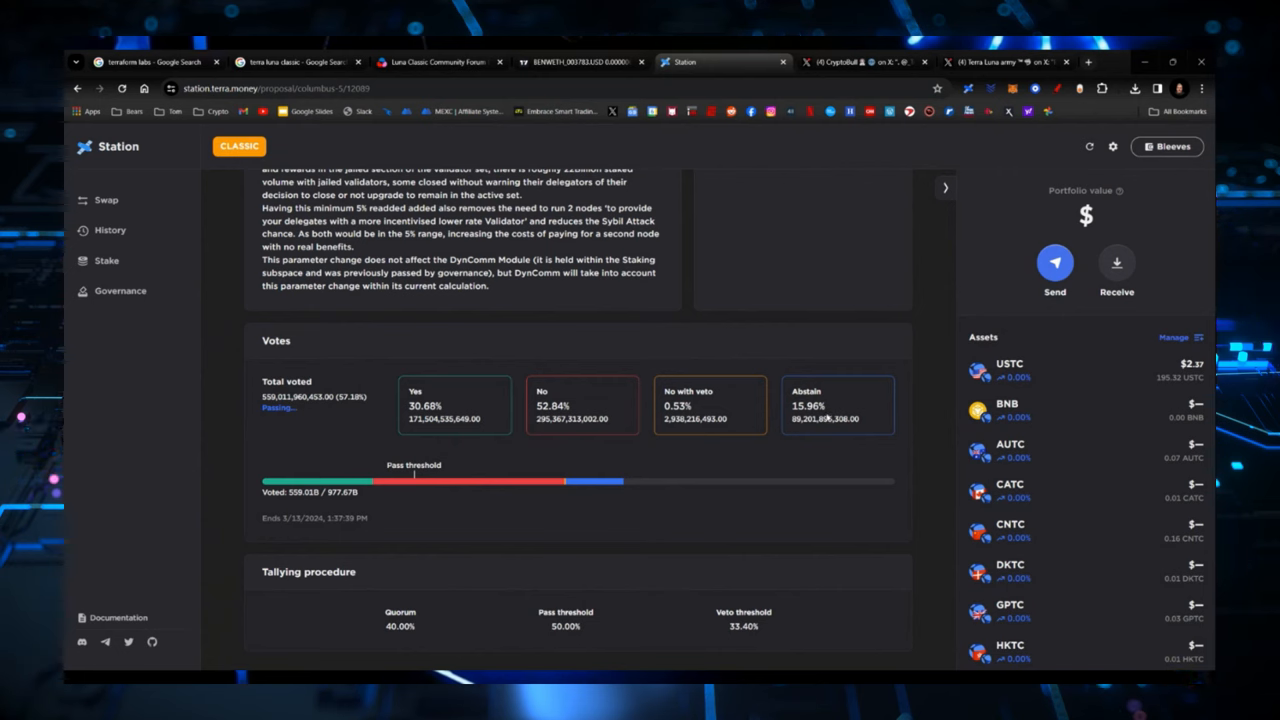
pyautogui.moveTo(788, 432)
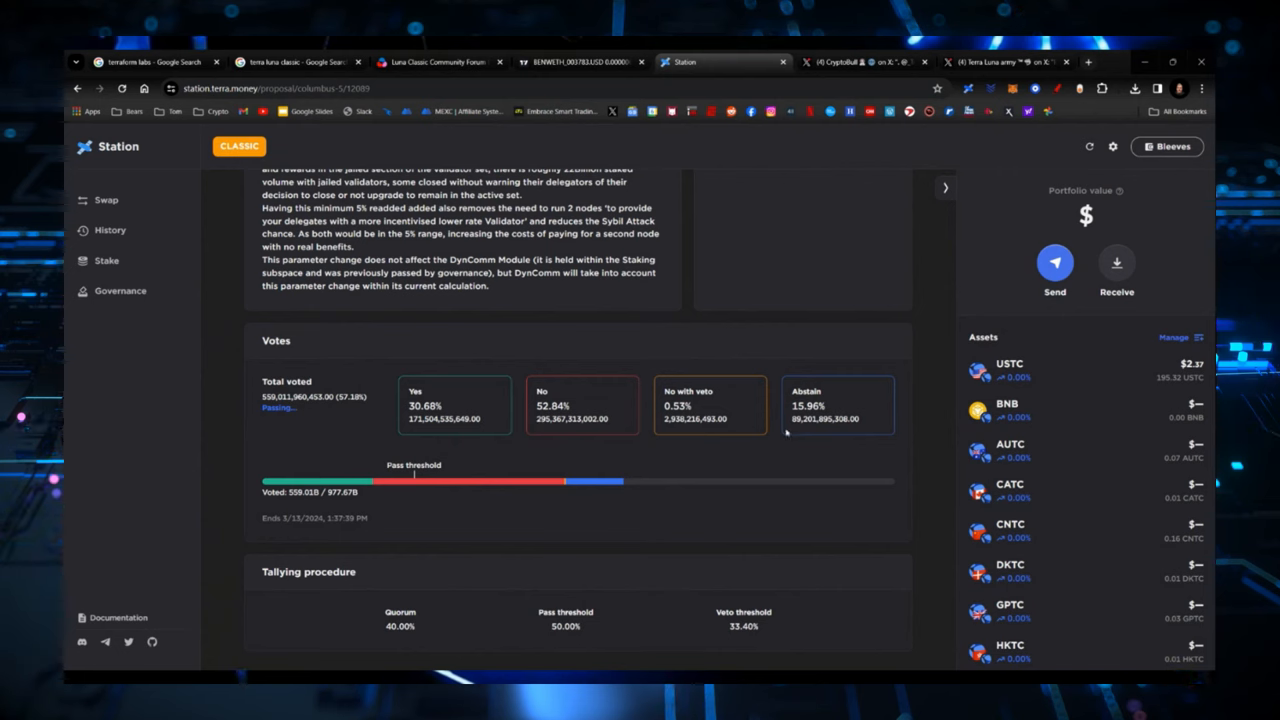
pyautogui.moveTo(428, 482)
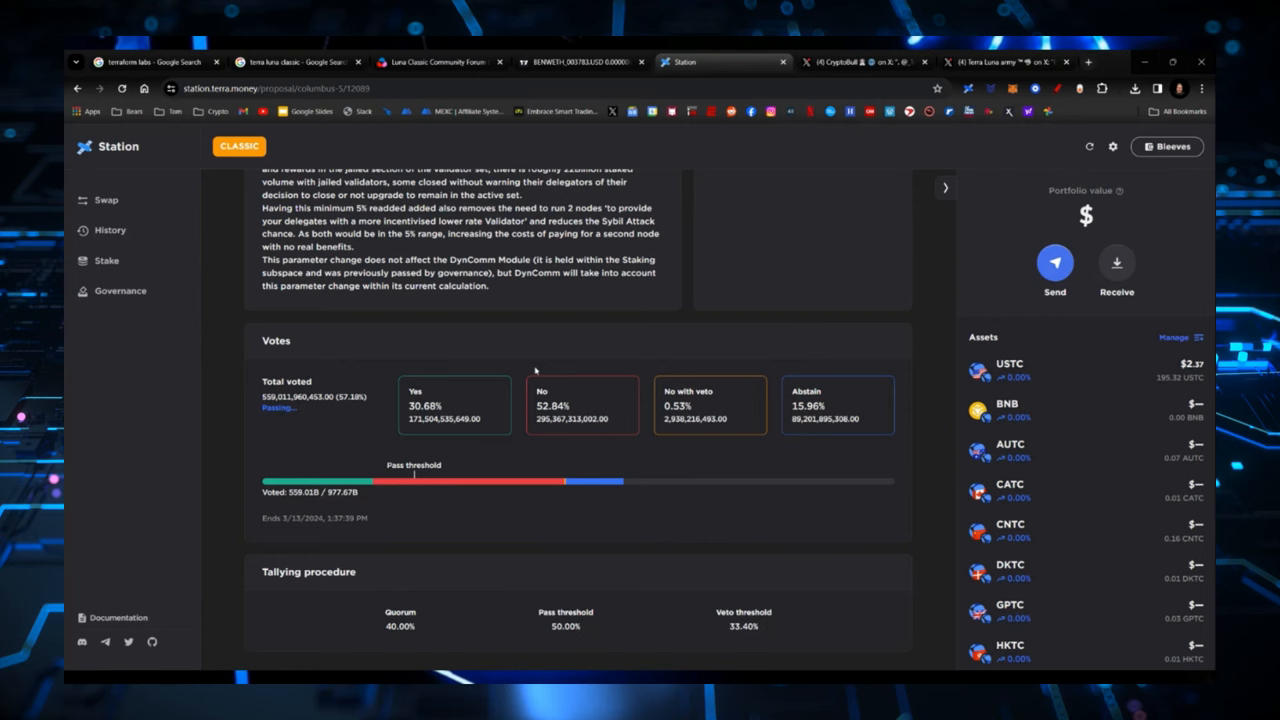
pyautogui.moveTo(532, 308)
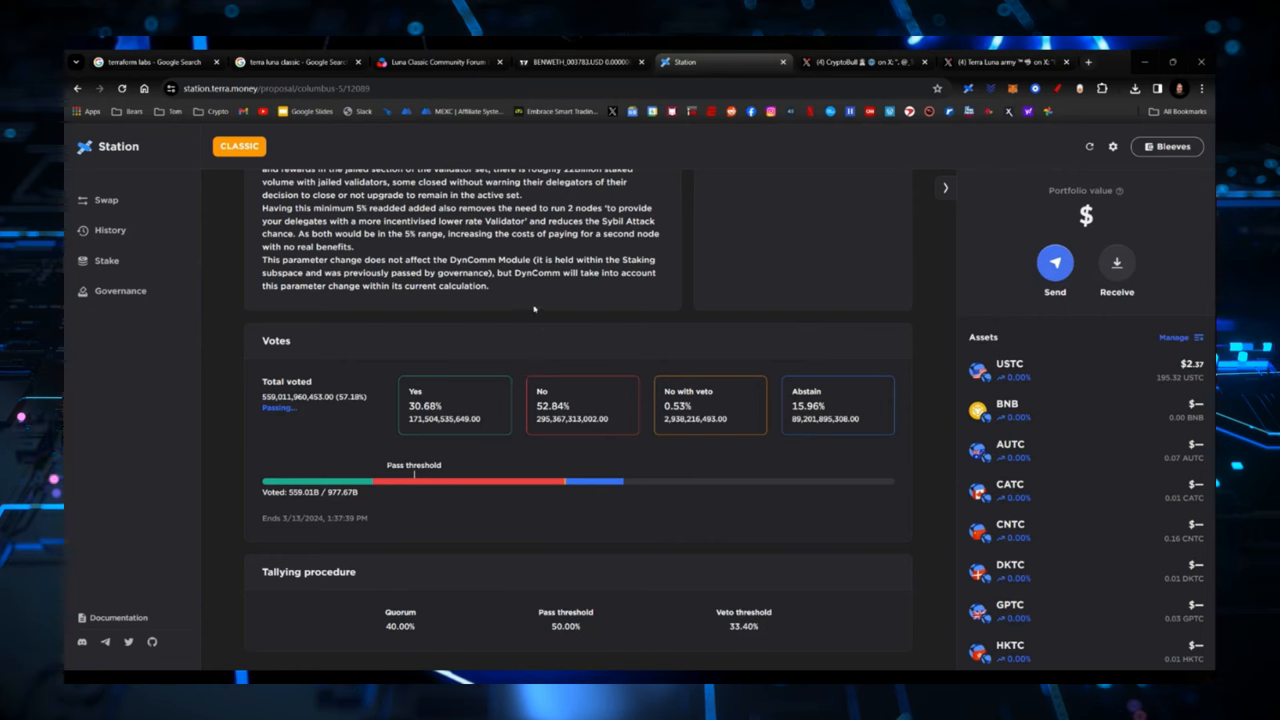
pyautogui.moveTo(454, 324)
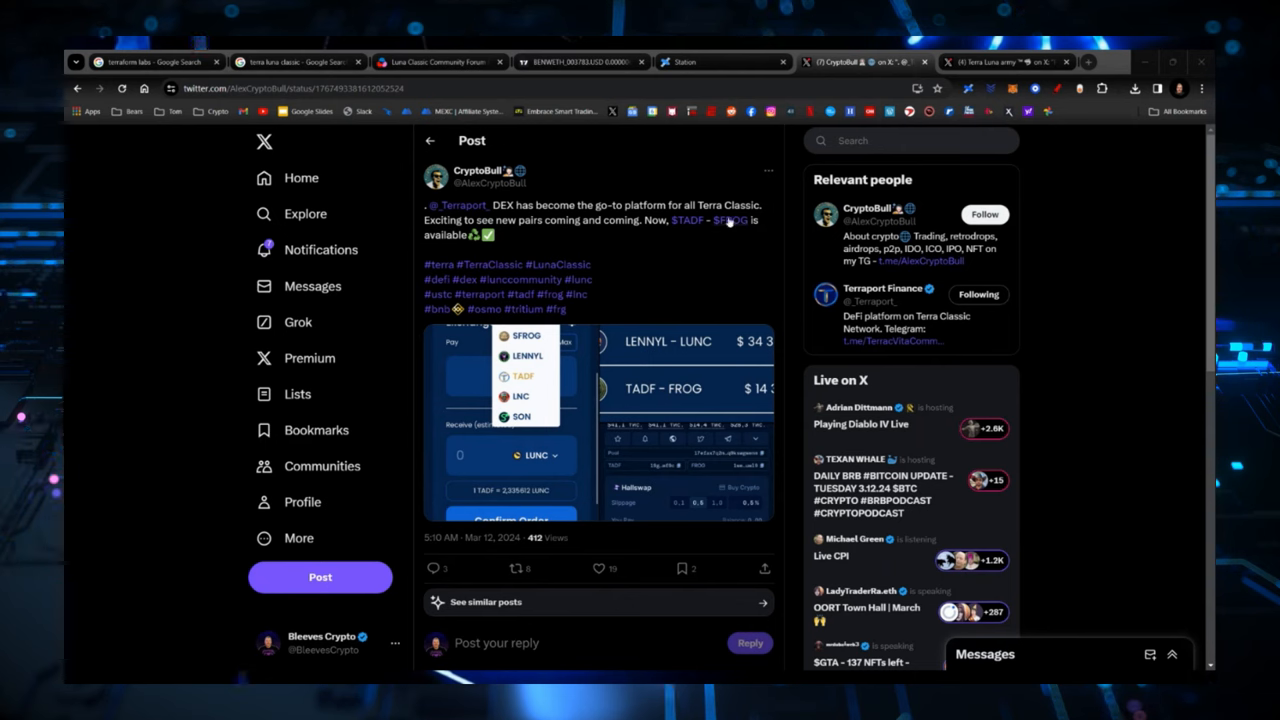
pyautogui.moveTo(656, 372)
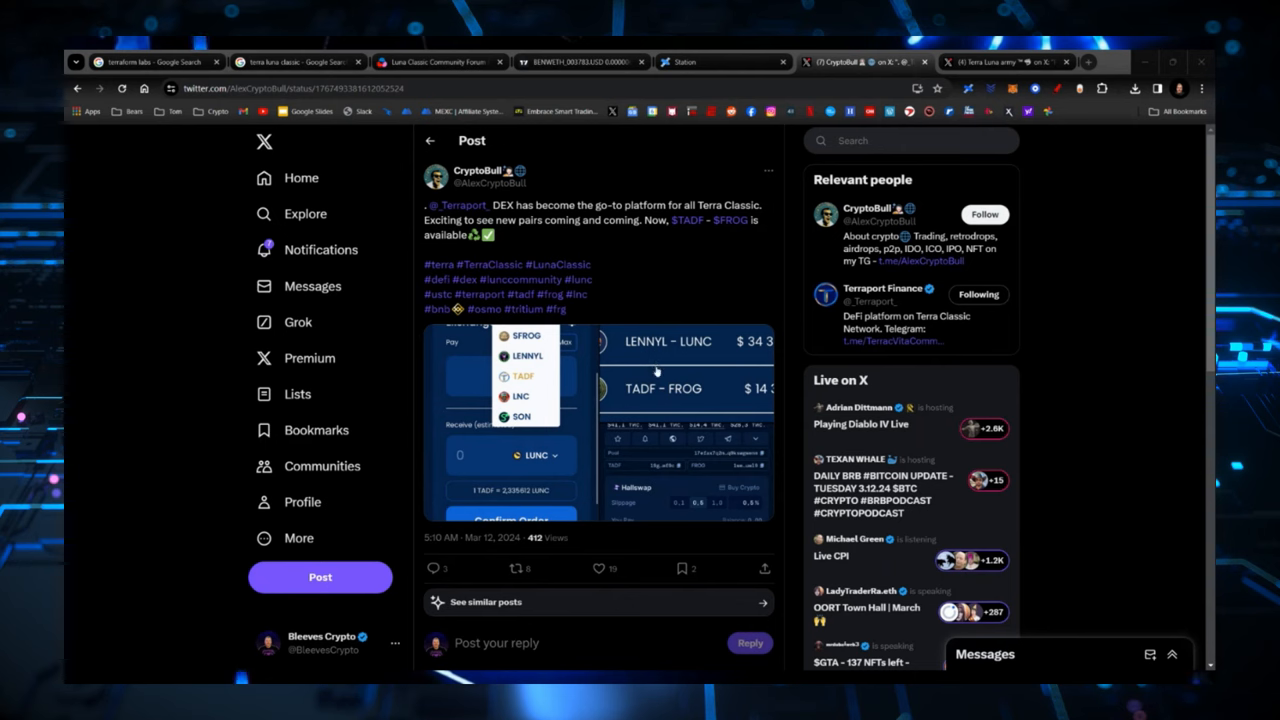
# - Skim the Terra Luna army post, then return to CryptoBull's Terraport DEX post
pyautogui.scroll(-3)
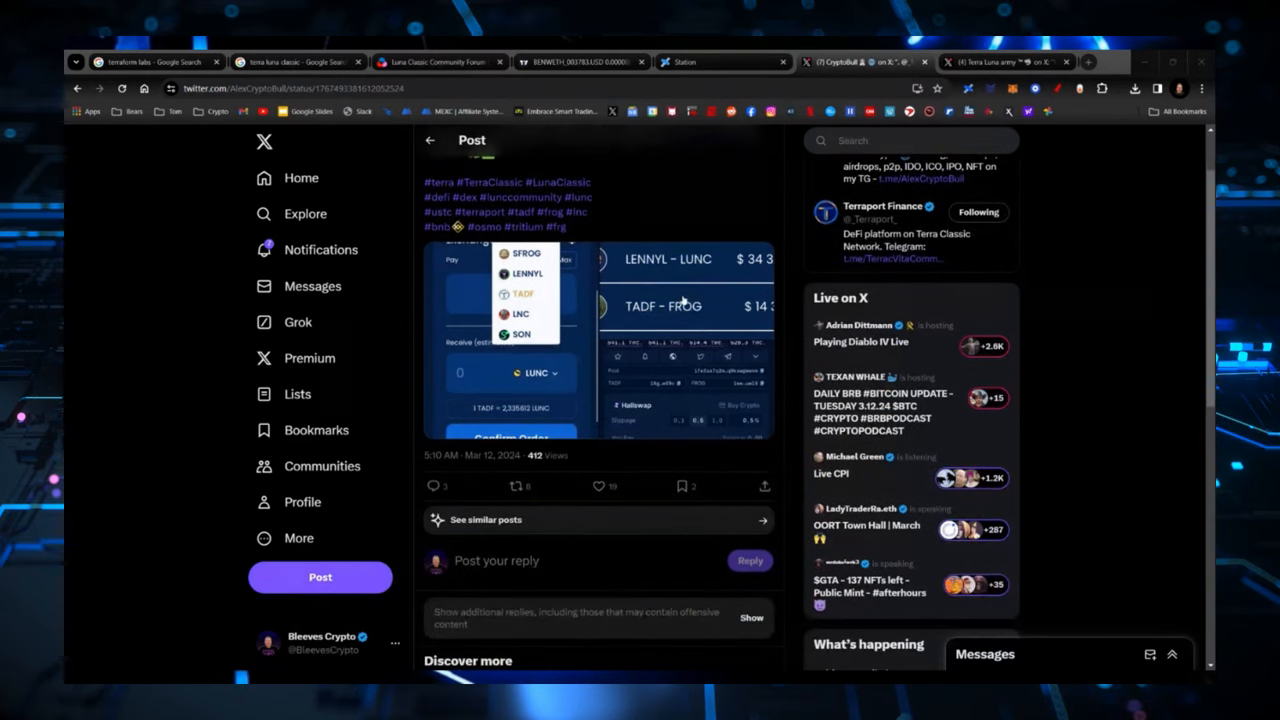
pyautogui.scroll(3)
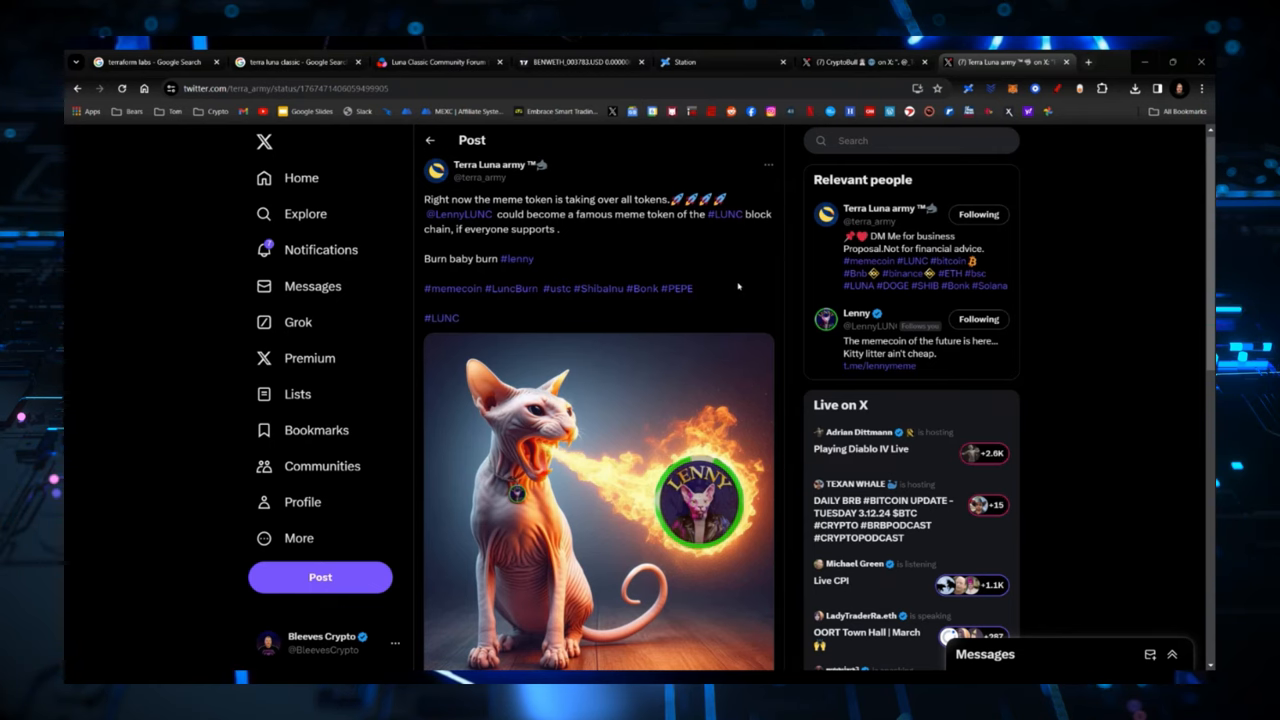
pyautogui.click(860, 60)
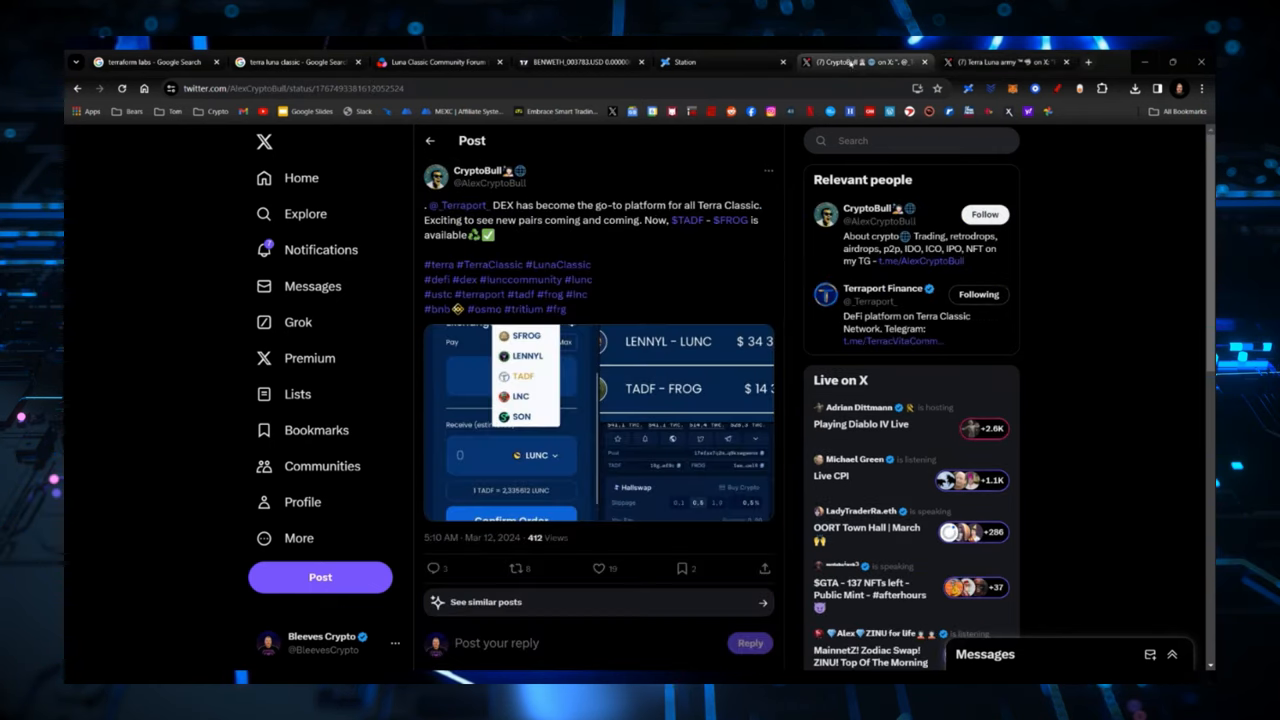
pyautogui.moveTo(652, 324)
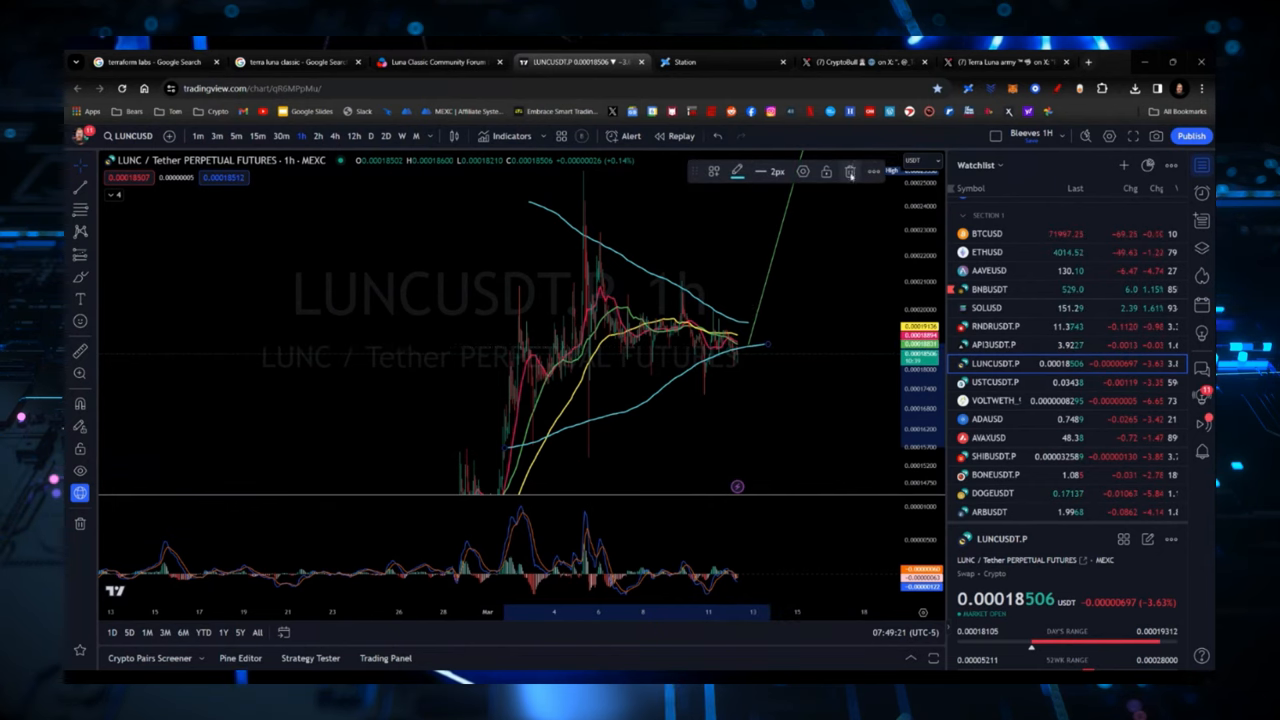
# - Select the trendline tool to mark the LUNCUSDT.P 1h wedge lines
pyautogui.click(848, 172)
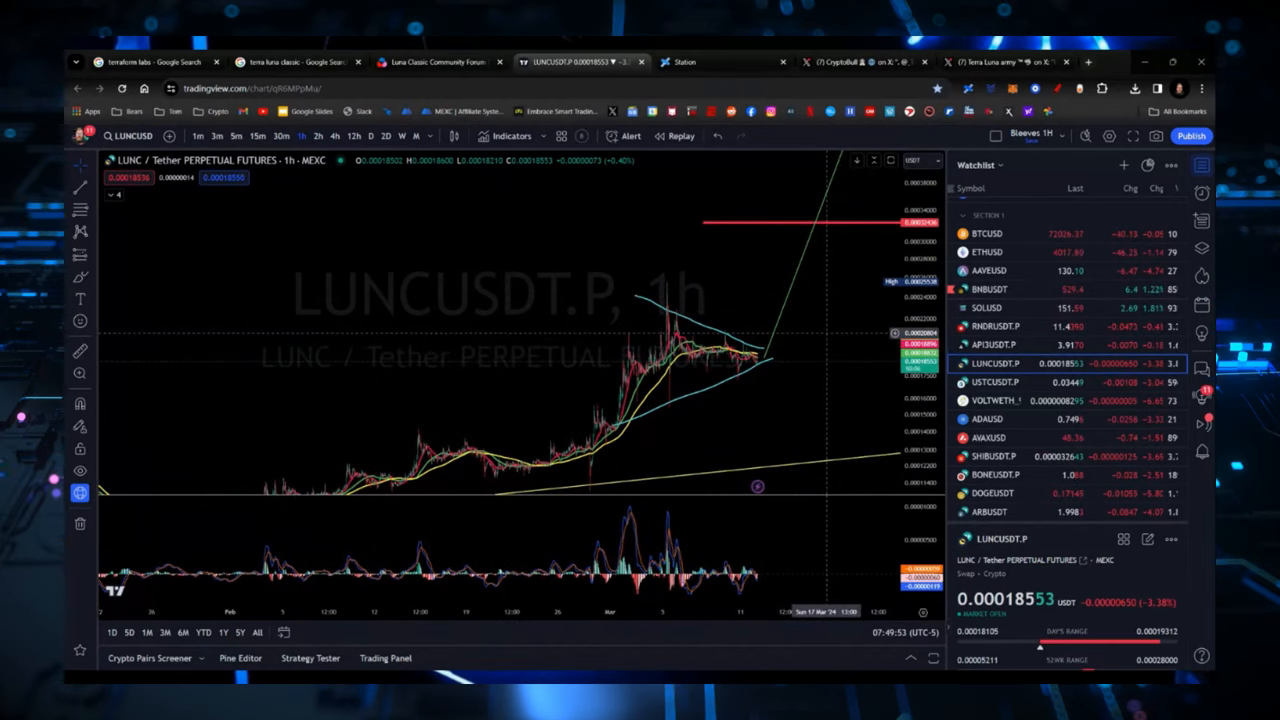
pyautogui.moveTo(792, 272)
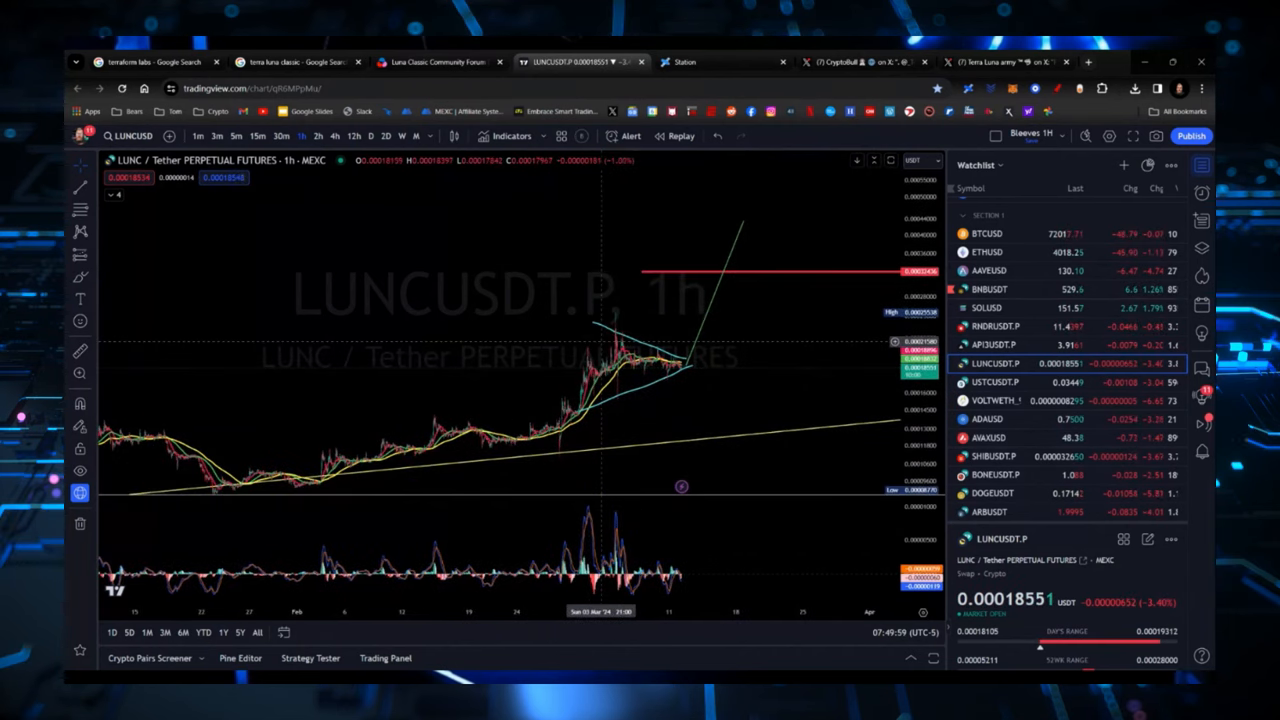
pyautogui.moveTo(564, 428)
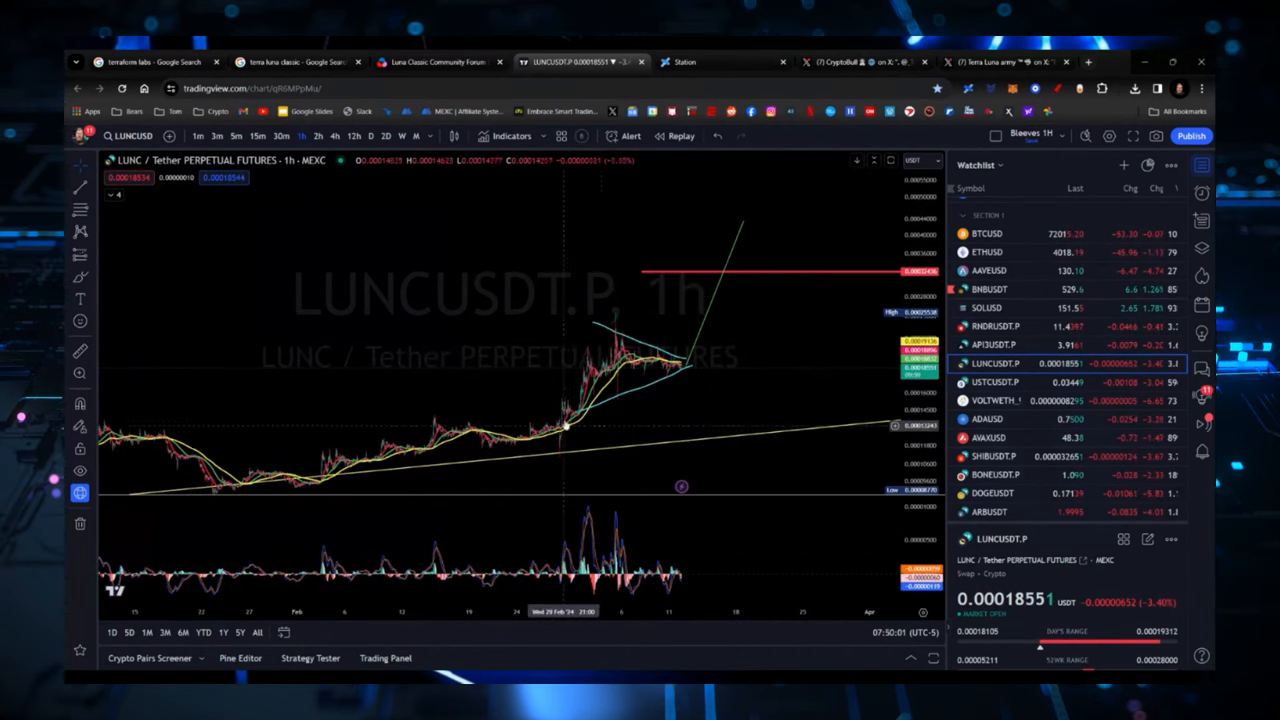
pyautogui.moveTo(550, 456)
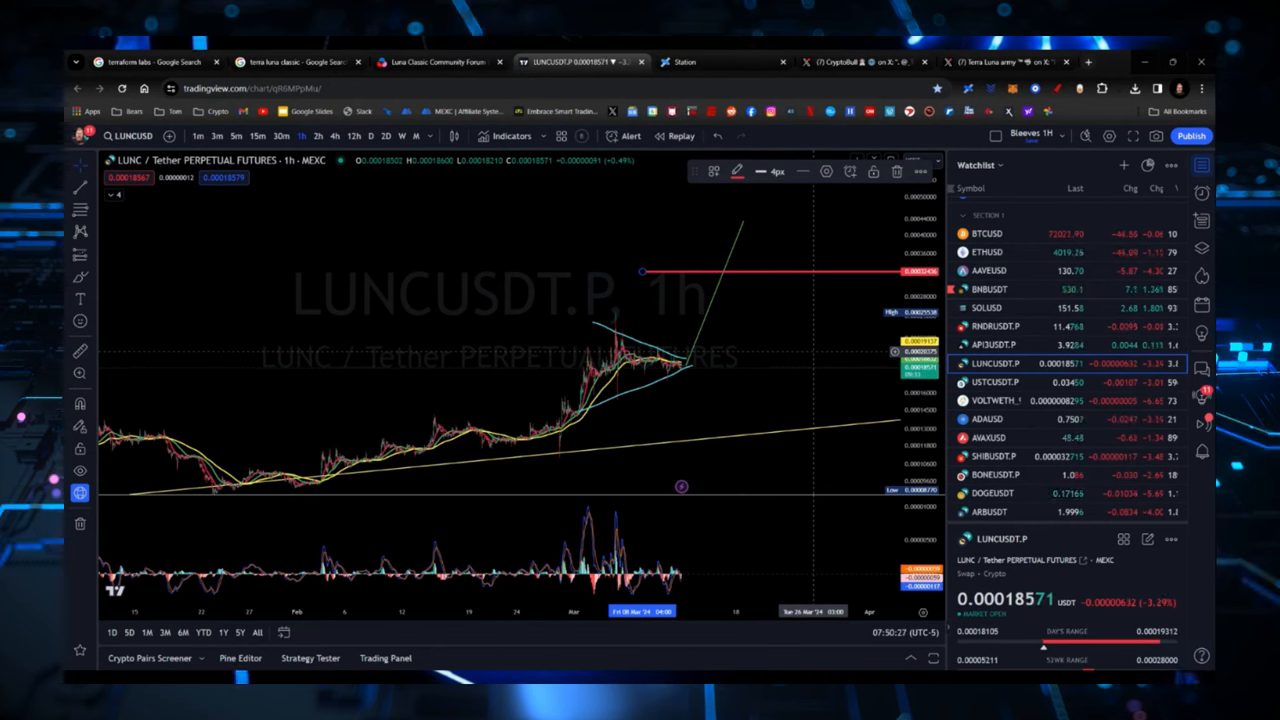
pyautogui.moveTo(564, 408)
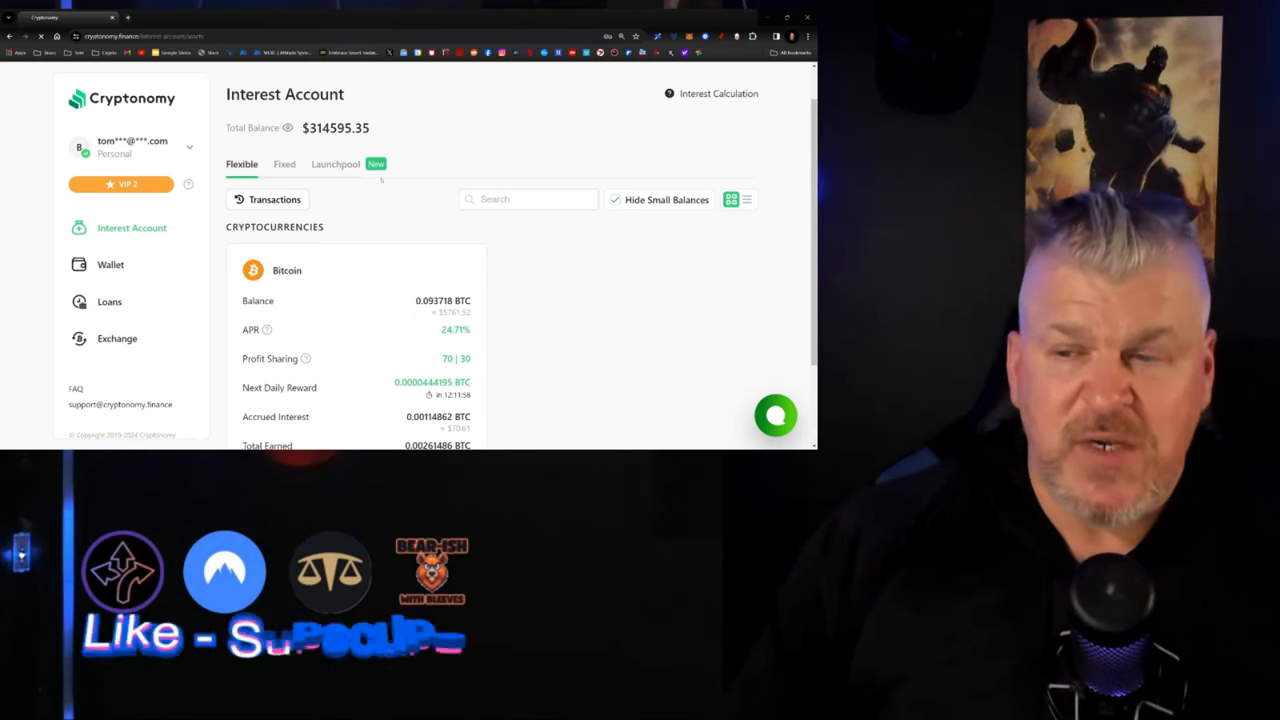
# - Start a fixed deposit of 0.2 BTC and select the 12-month term at 107.7%
pyautogui.click(284, 164)
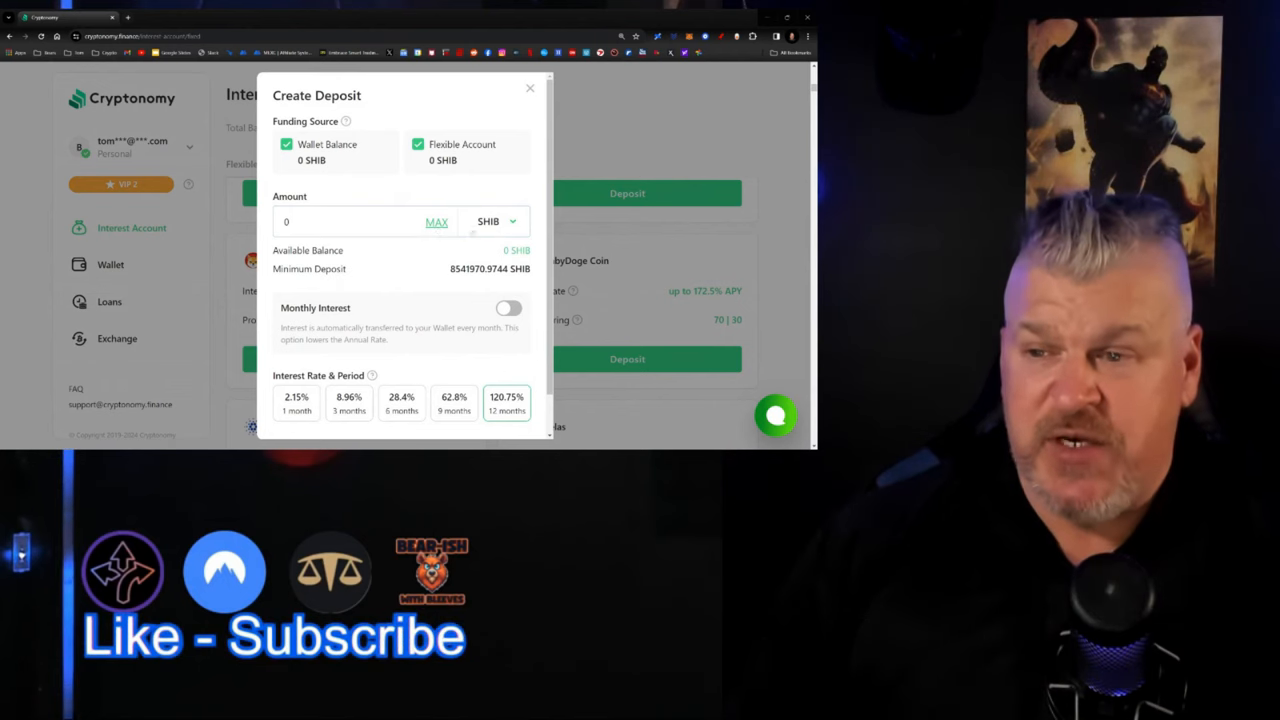
pyautogui.click(496, 220)
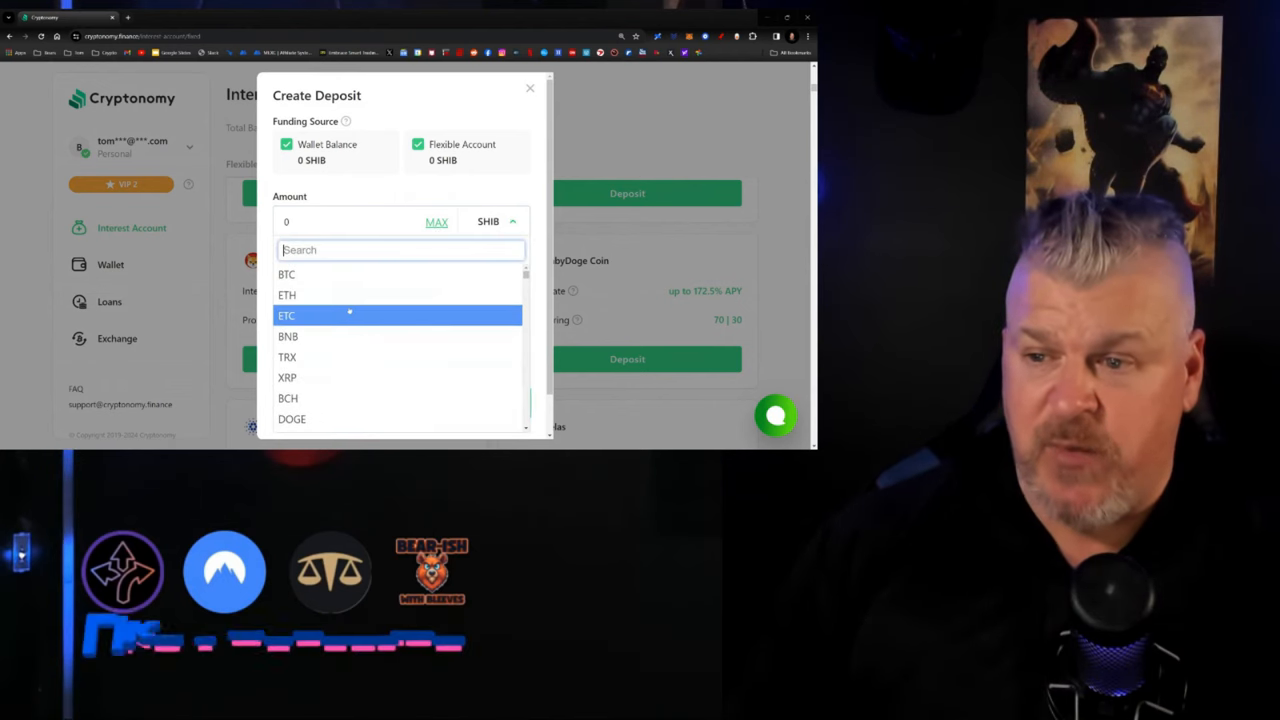
pyautogui.click(288, 274)
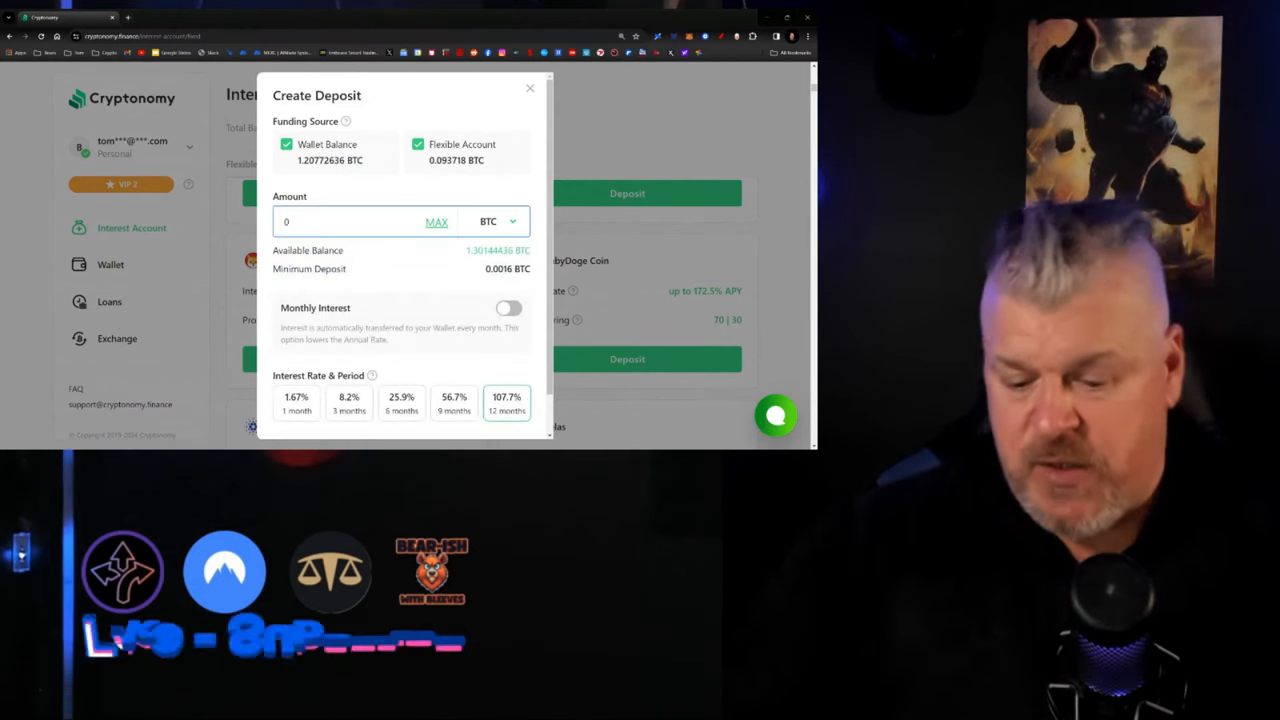
pyautogui.write('0.2')
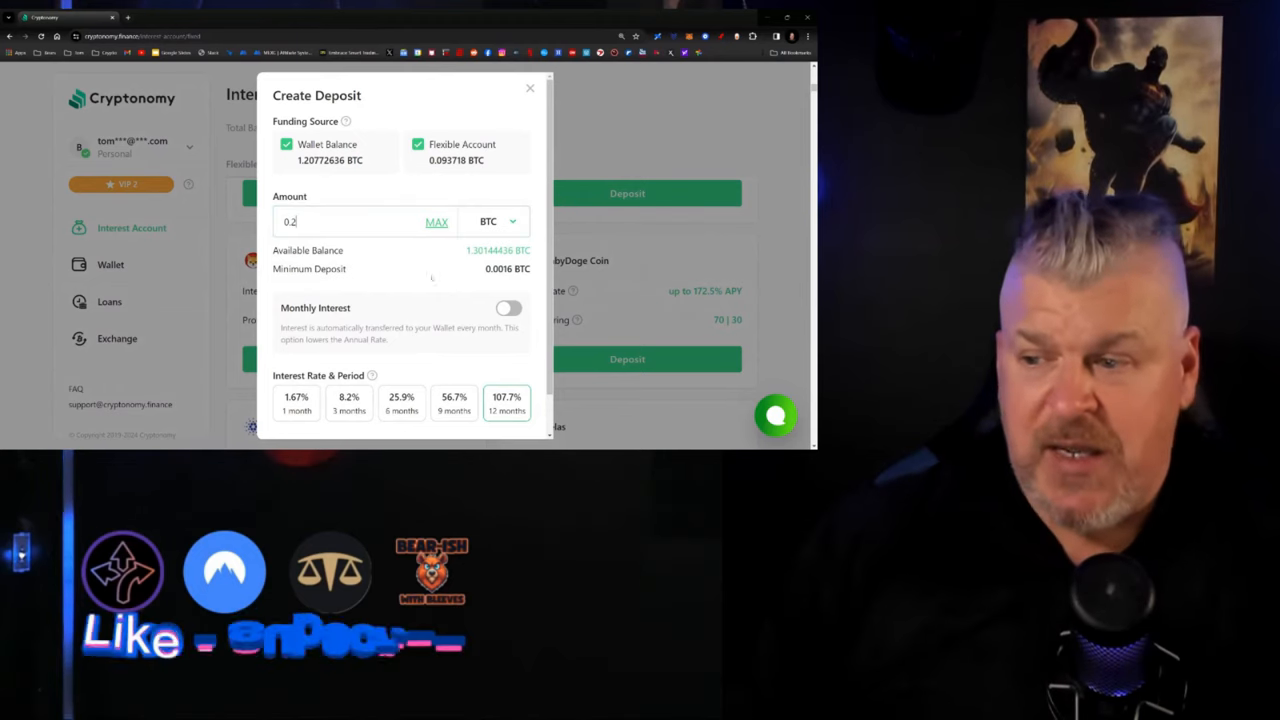
pyautogui.scroll(-3)
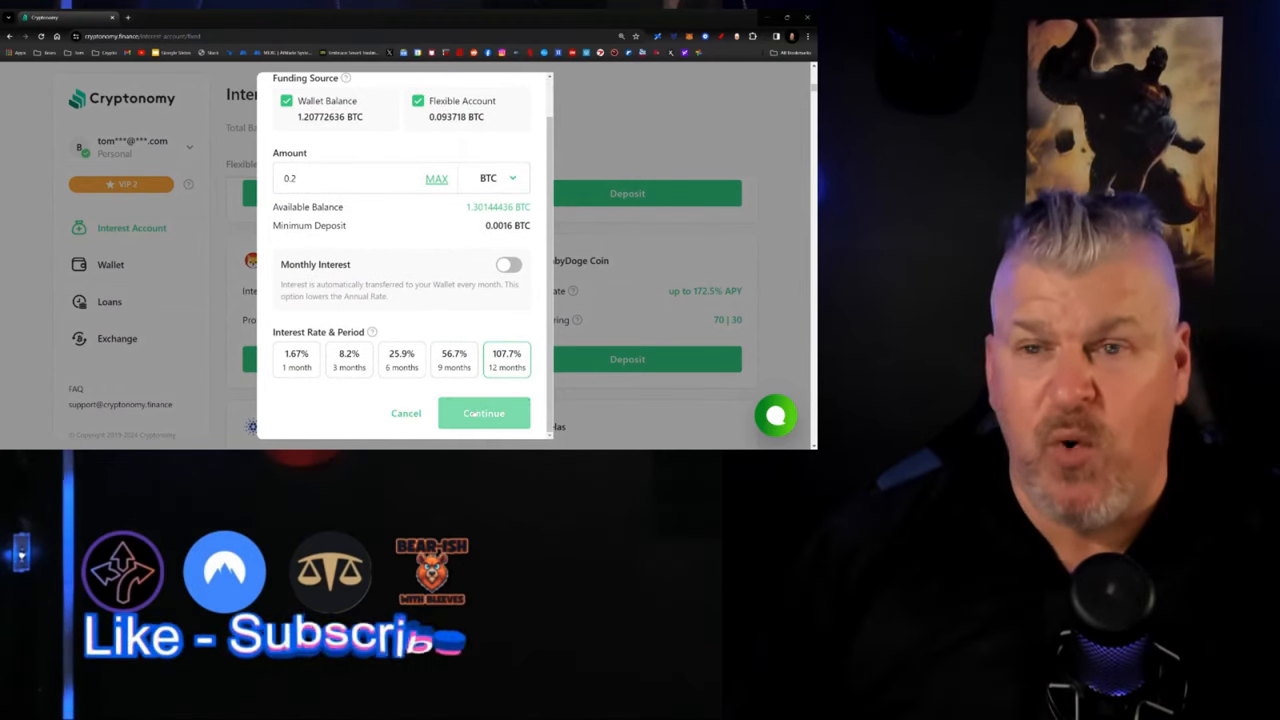
# - Confirm and submit the deposit request, then view the Launchpool offerings
pyautogui.click(484, 412)
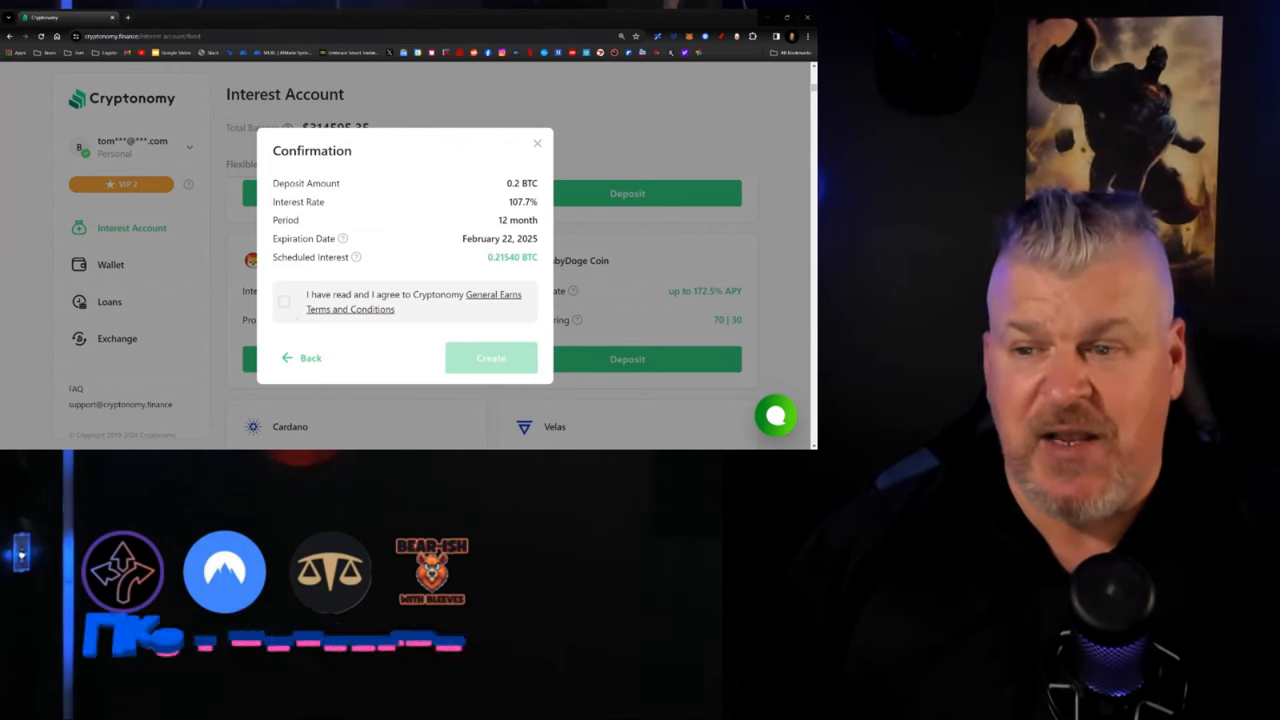
pyautogui.click(492, 356)
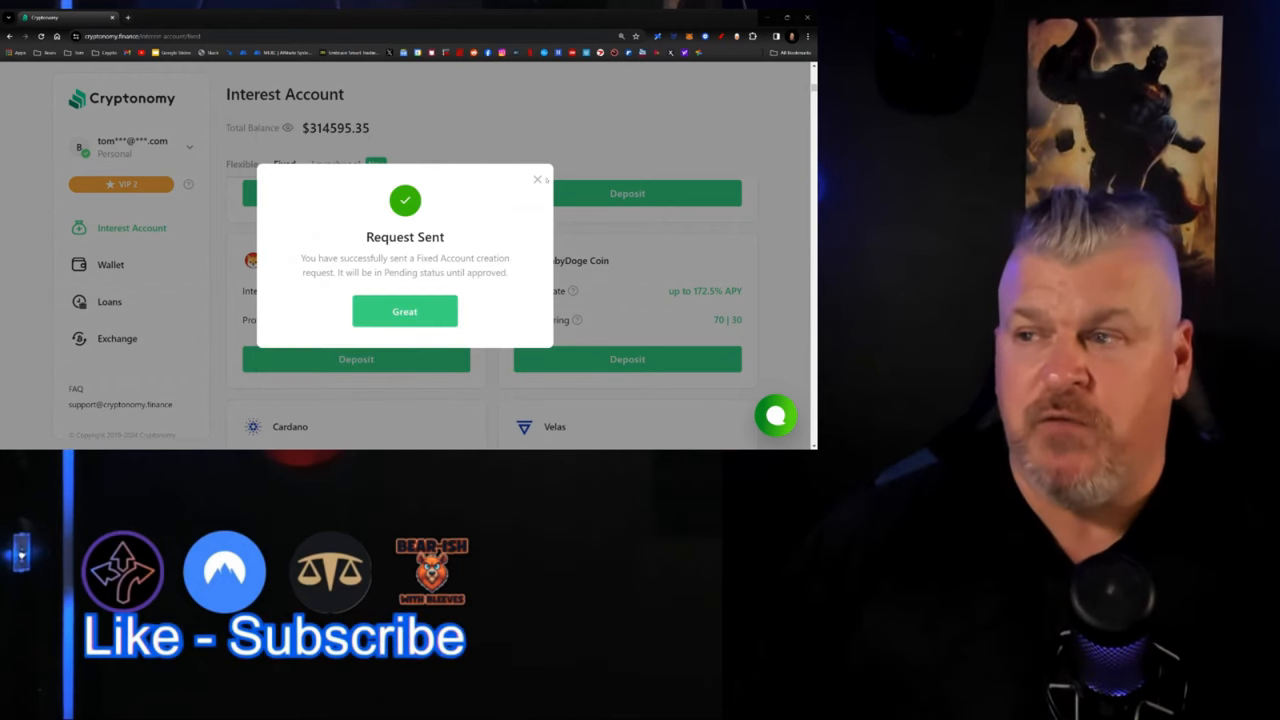
pyautogui.click(404, 312)
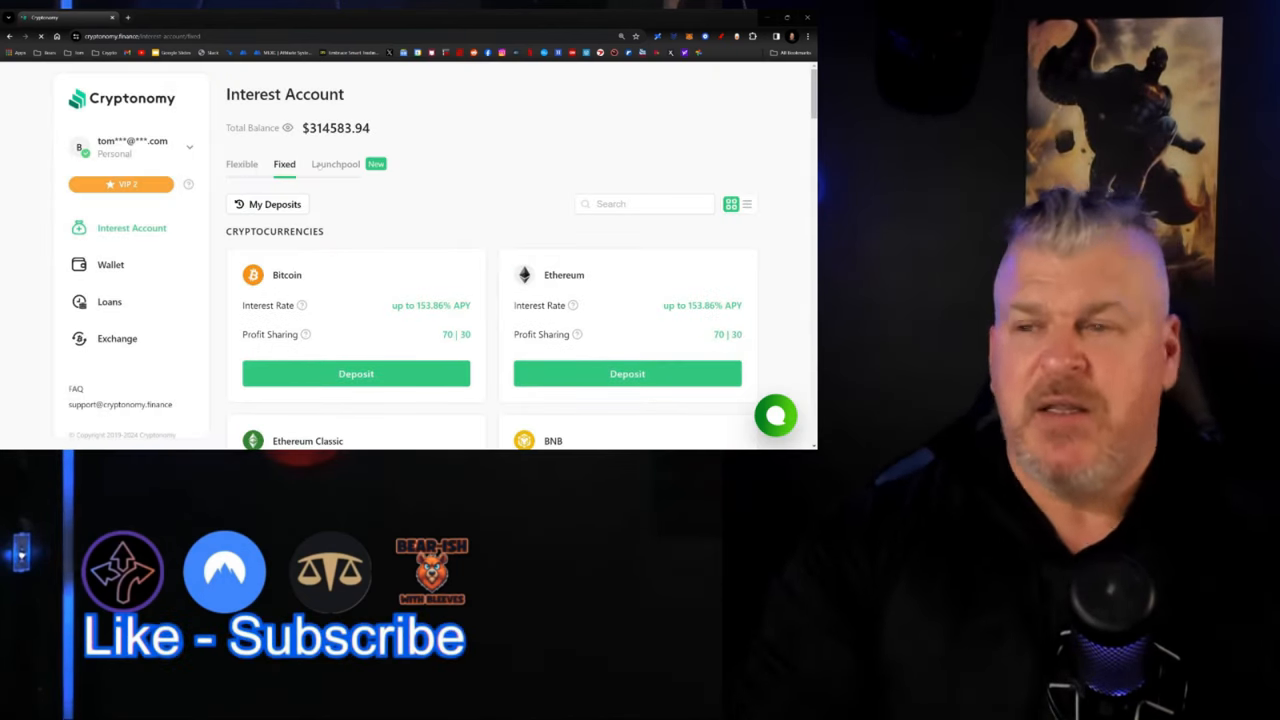
pyautogui.click(336, 164)
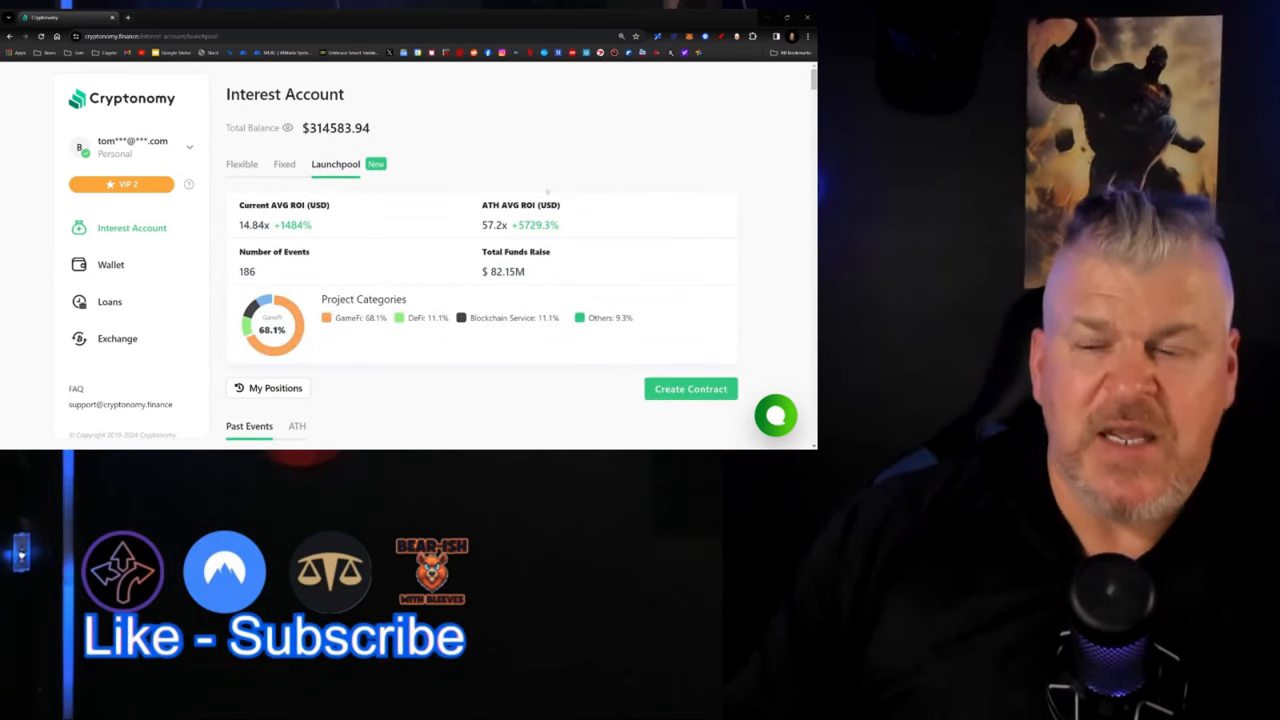